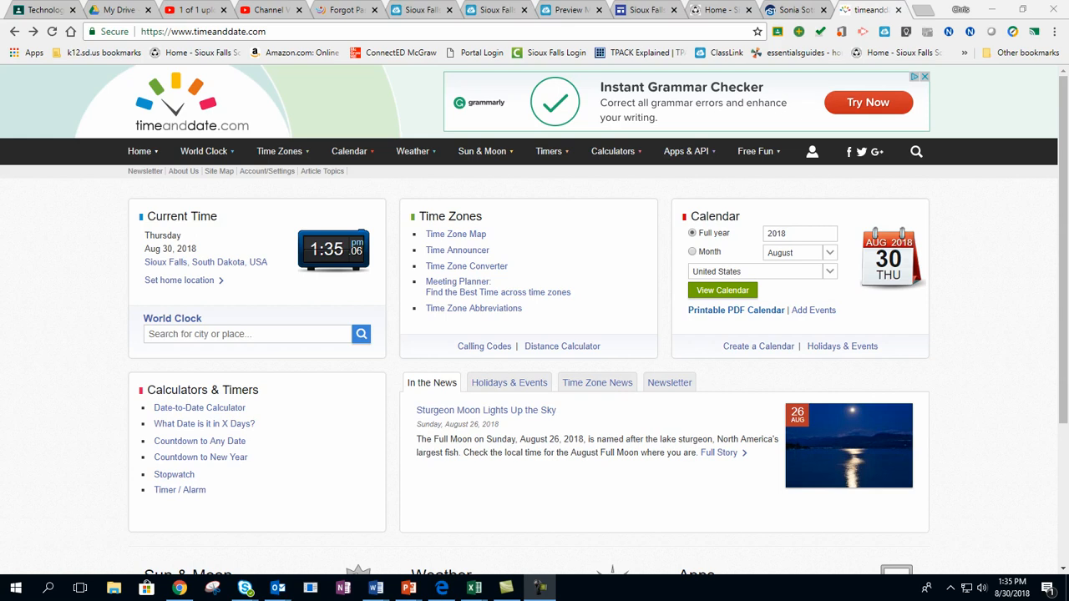
mouse_move(71, 311)
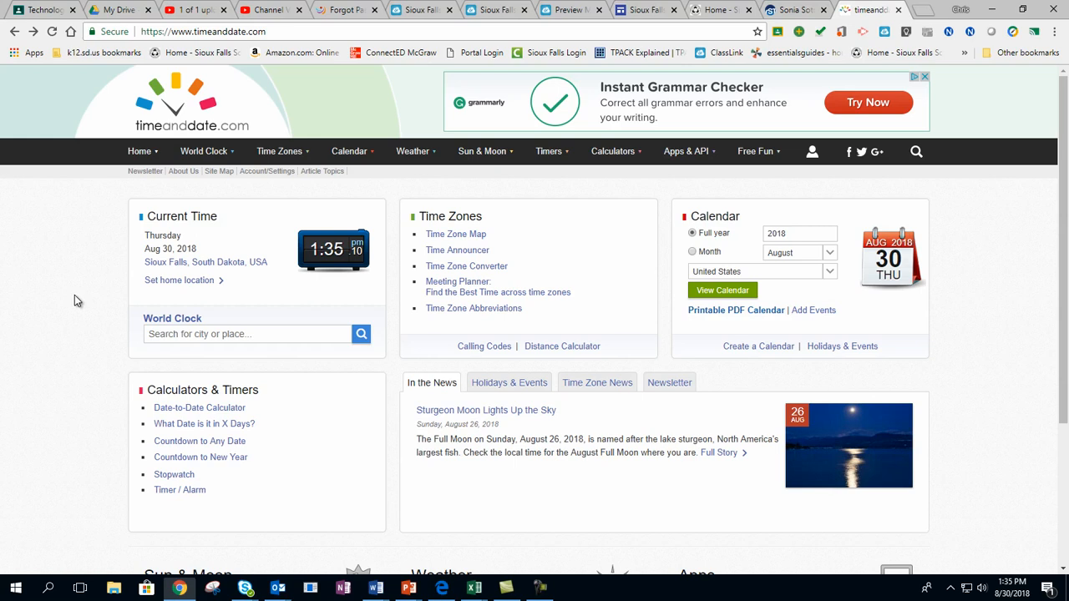
mouse_move(84, 321)
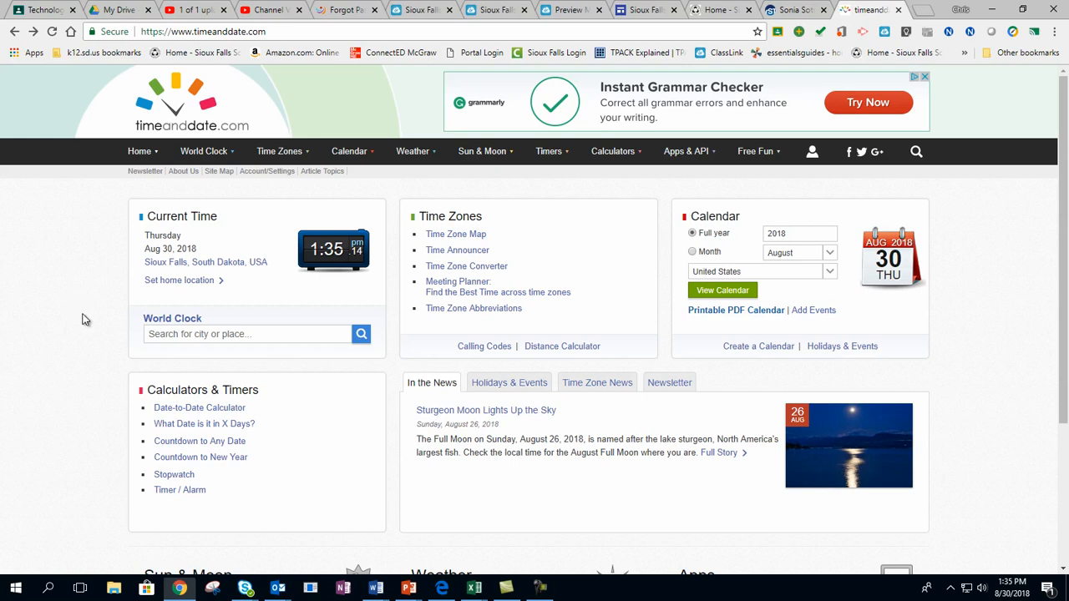
mouse_move(79, 351)
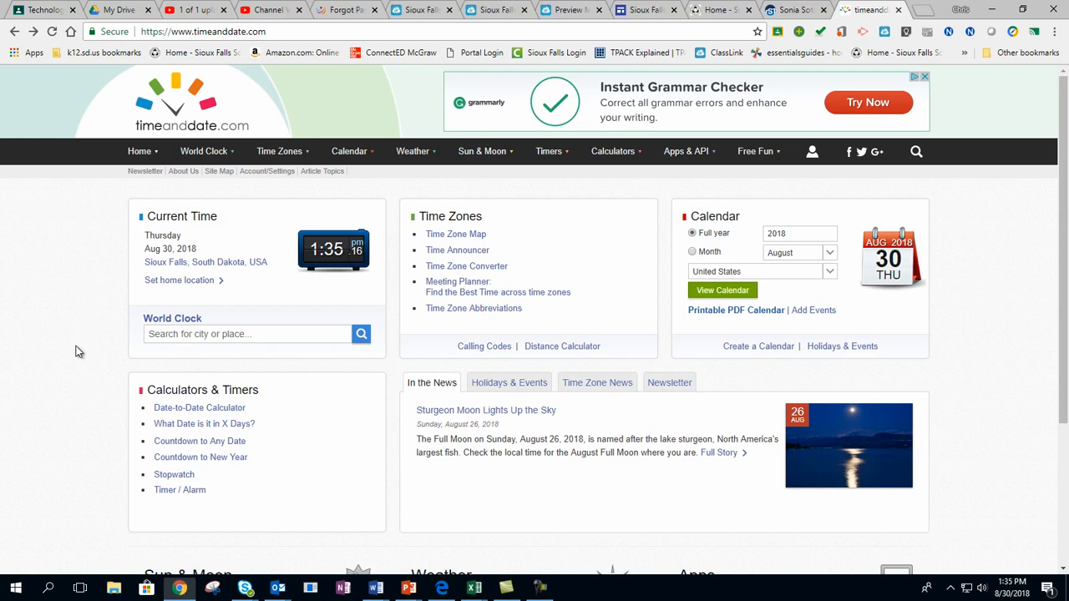
mouse_move(67, 376)
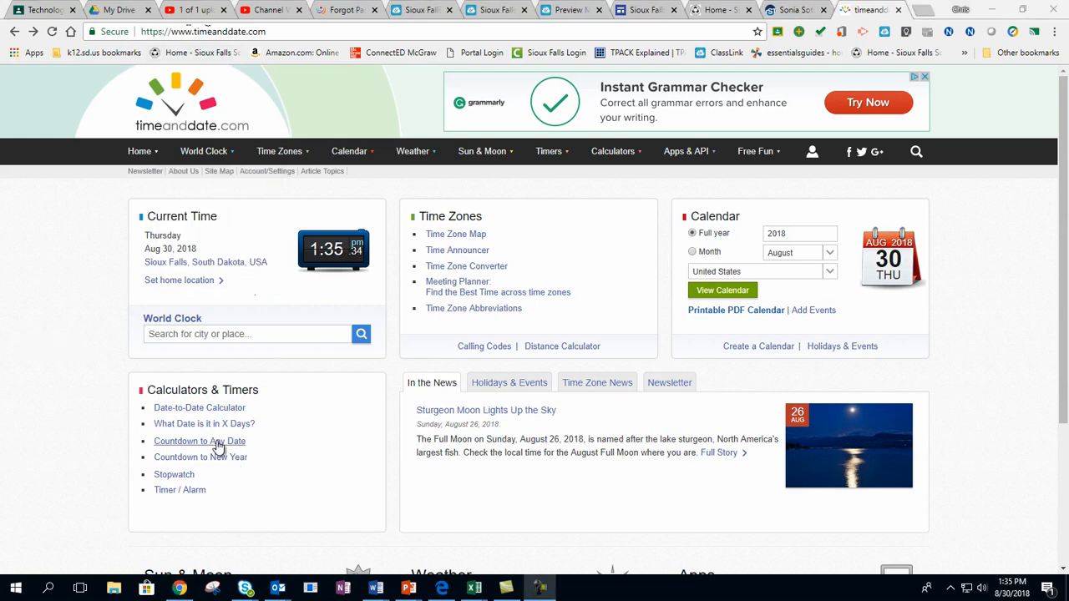
Go to 'Countdown to Any Date' under Calculators & Timers and review the creation form
left_click(200, 441)
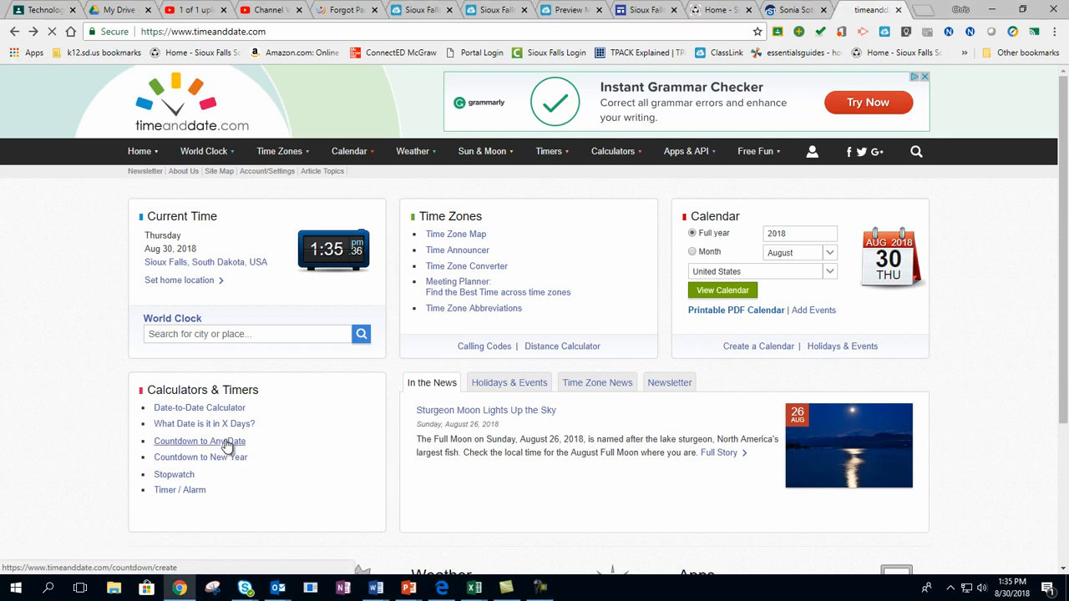
left_click(199, 441)
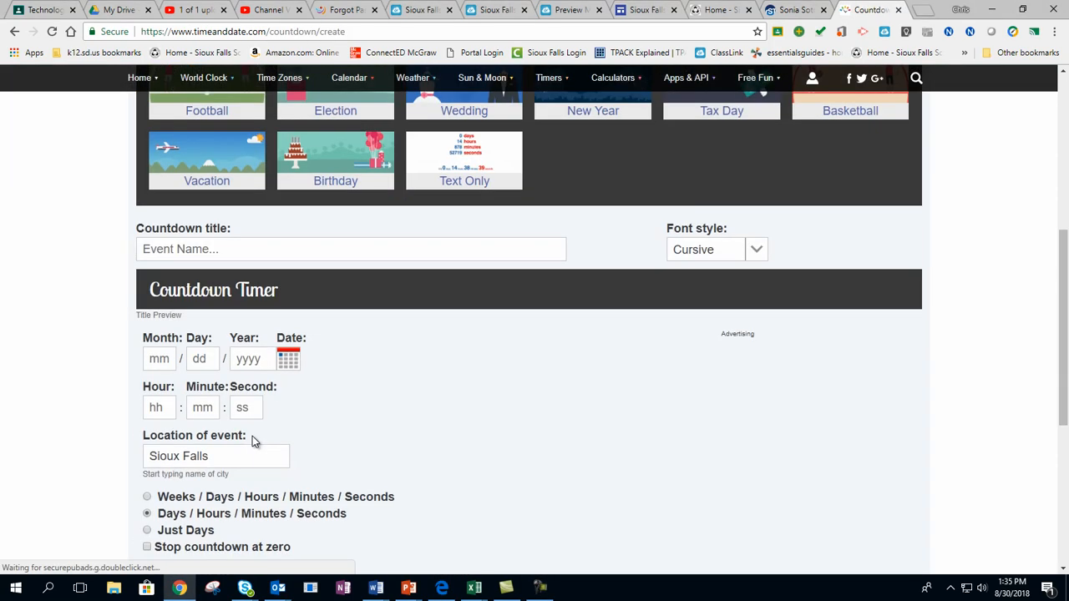
scroll("down", 3)
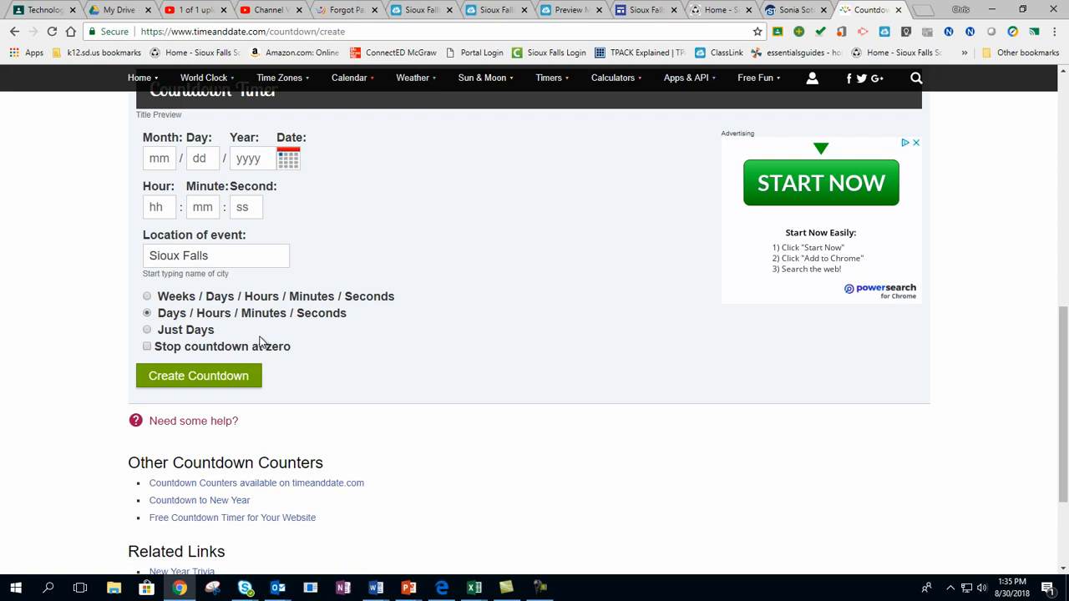
scroll("down", 3)
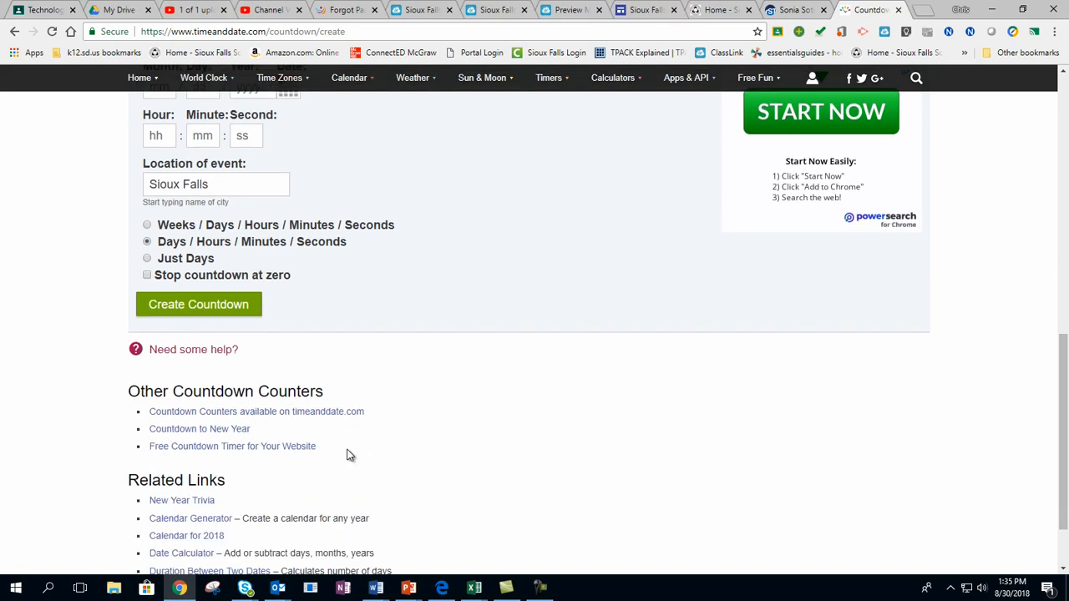
scroll("down", 3)
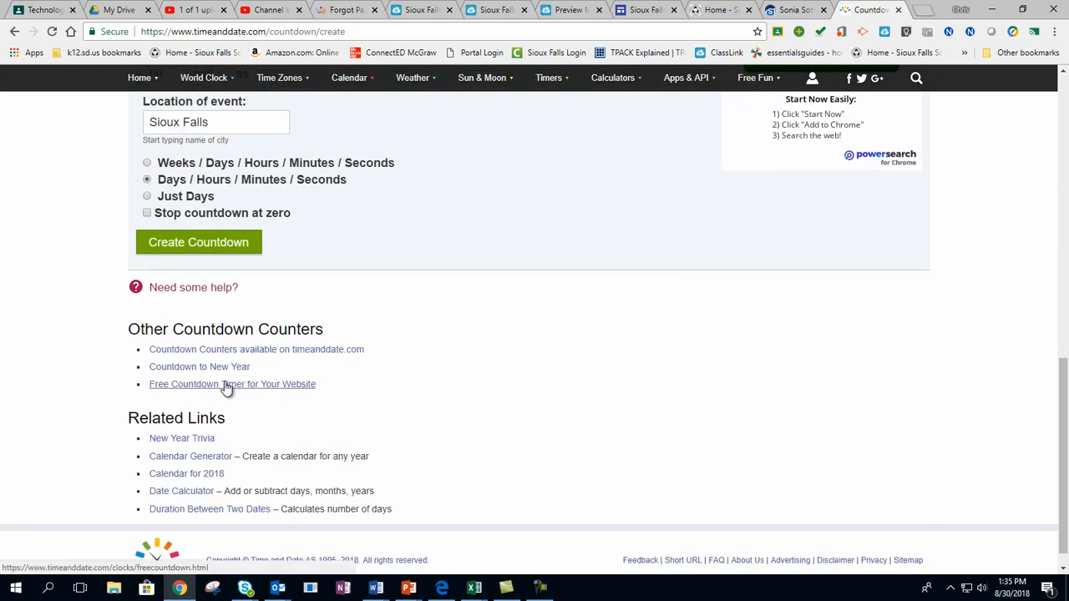
Go to 'Free Countdown Timer for Your Website' and reach its configuration form
left_click(232, 384)
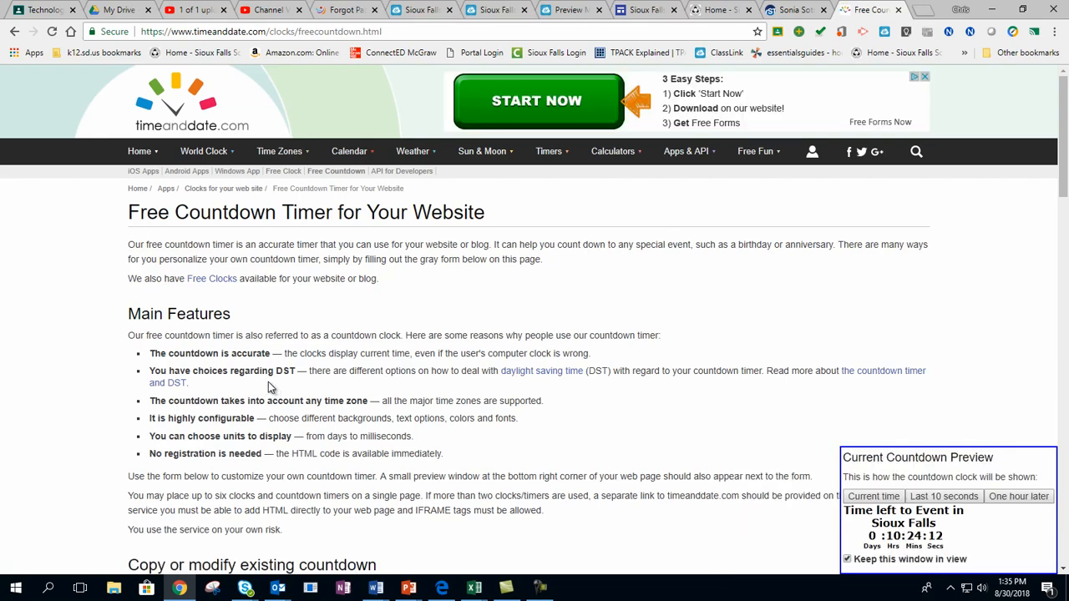
scroll("down", 3)
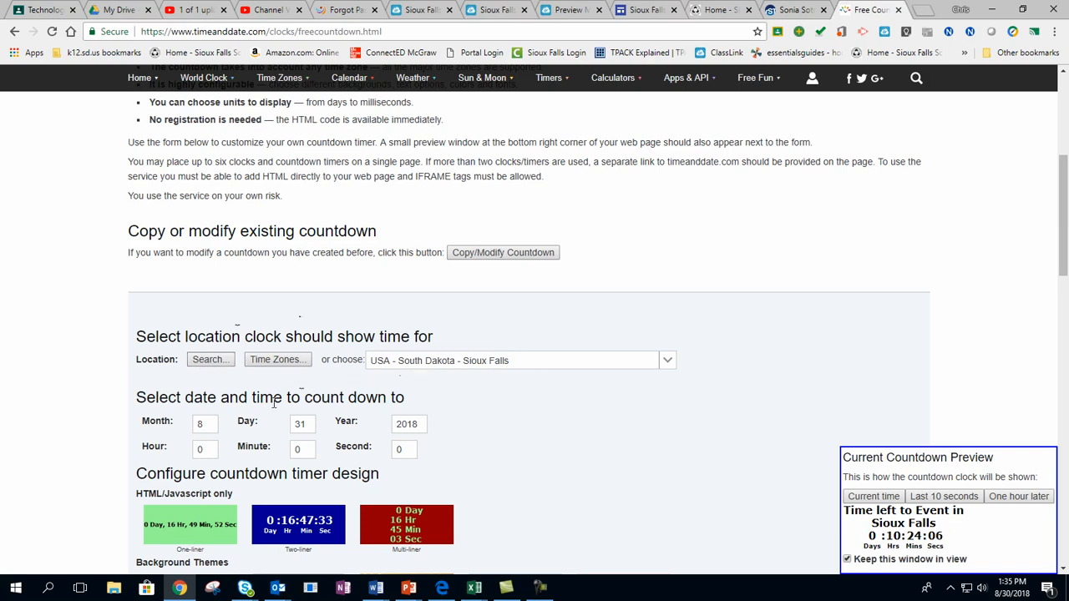
scroll("down", 3)
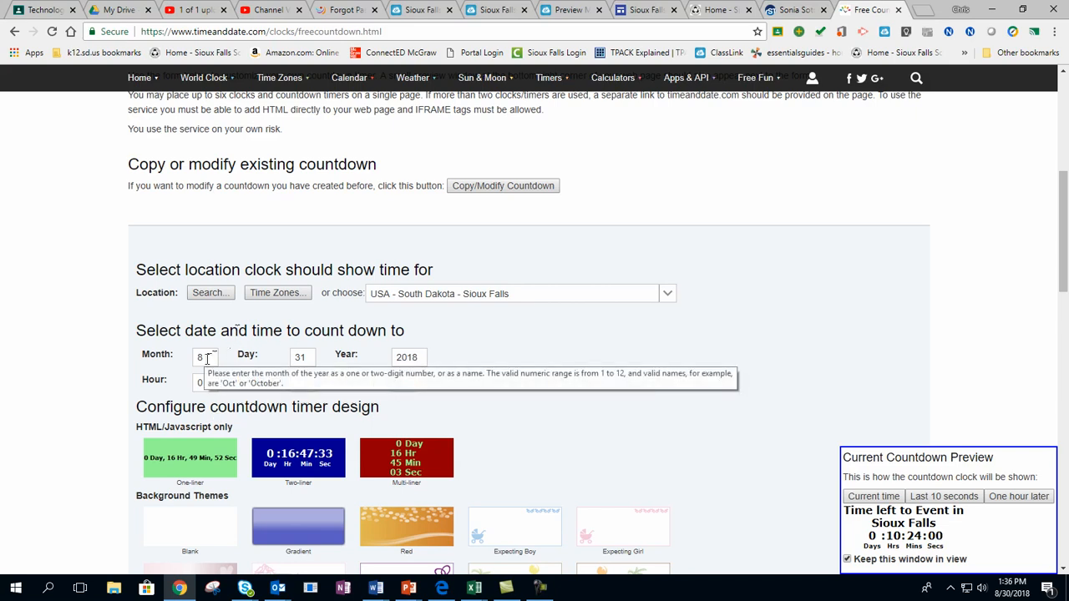
mouse_move(253, 386)
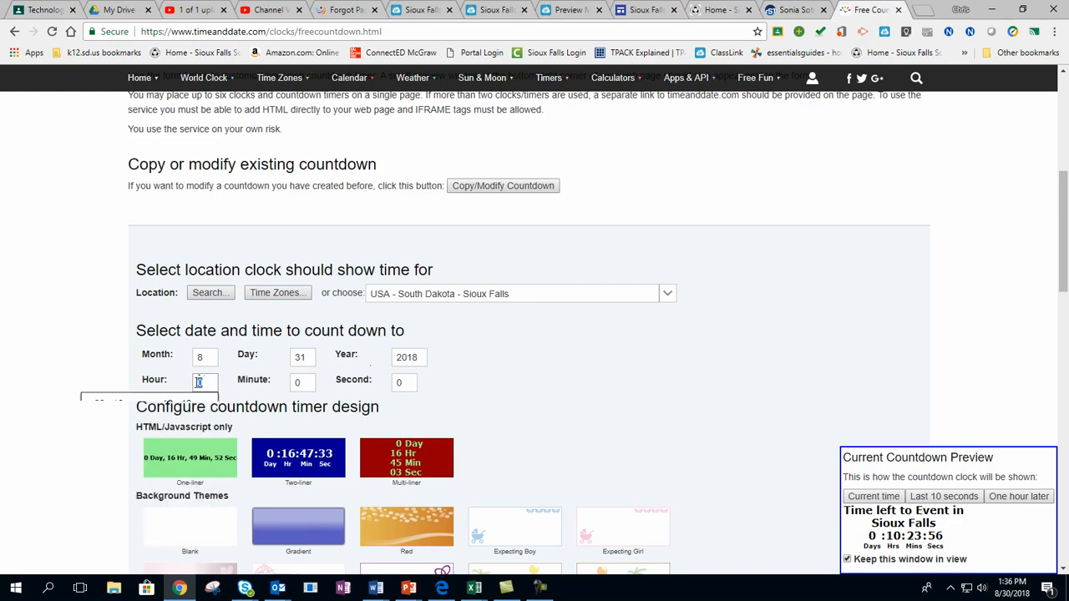
Set the countdown target time to hour 23 and minute 59 for August 31, 2018
left_click(200, 381)
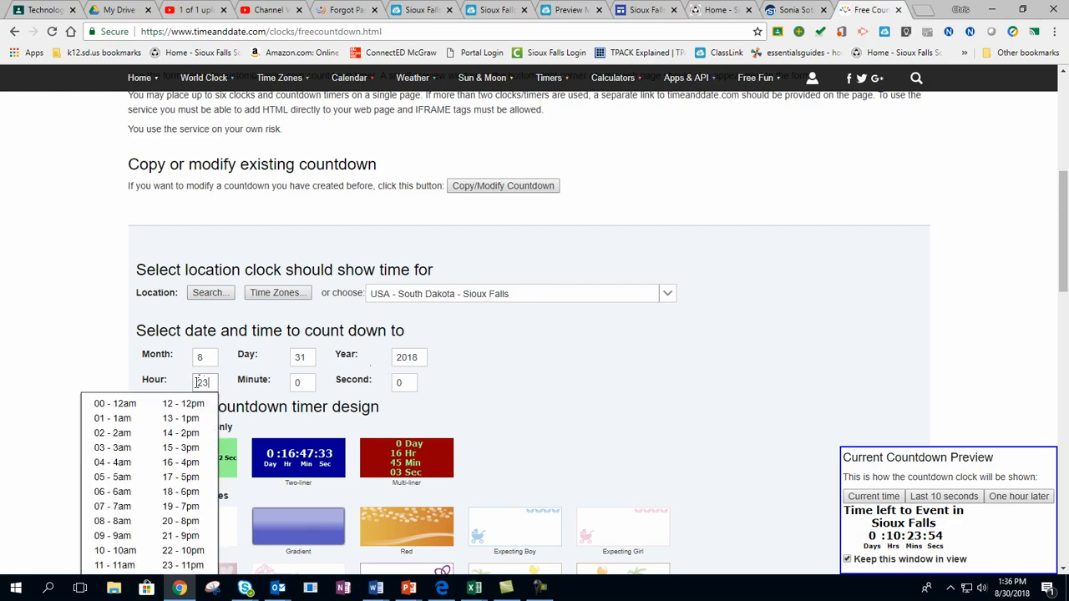
left_click(182, 564)
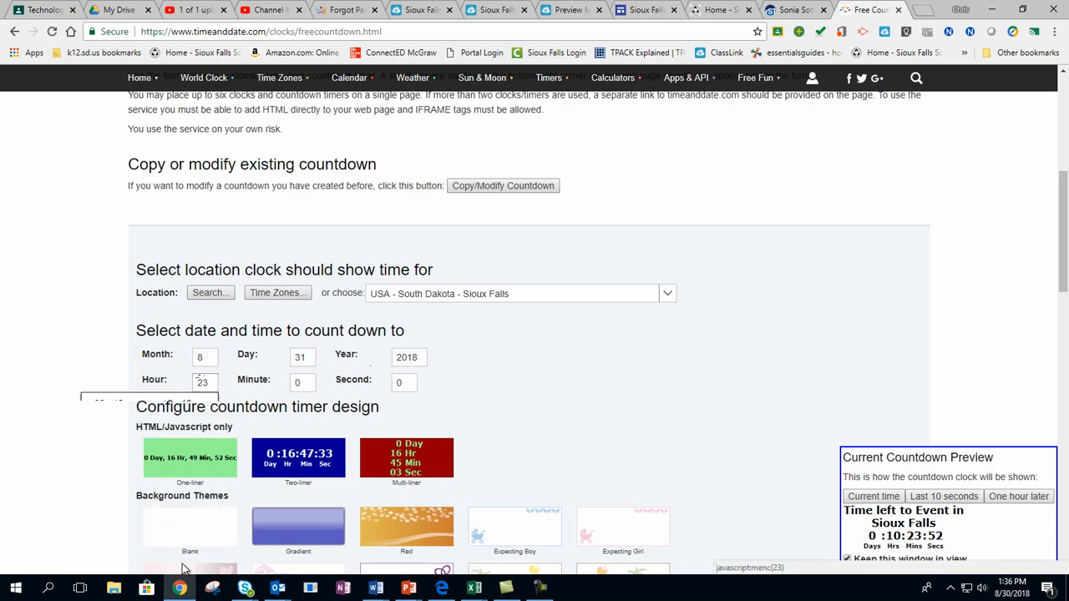
left_click(300, 381)
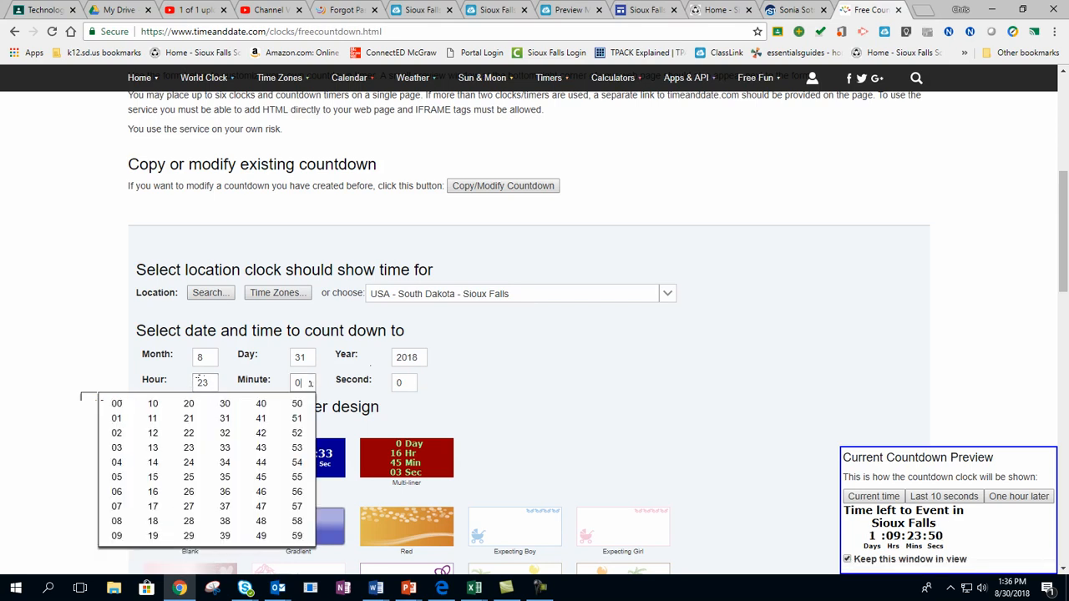
left_click(116, 477)
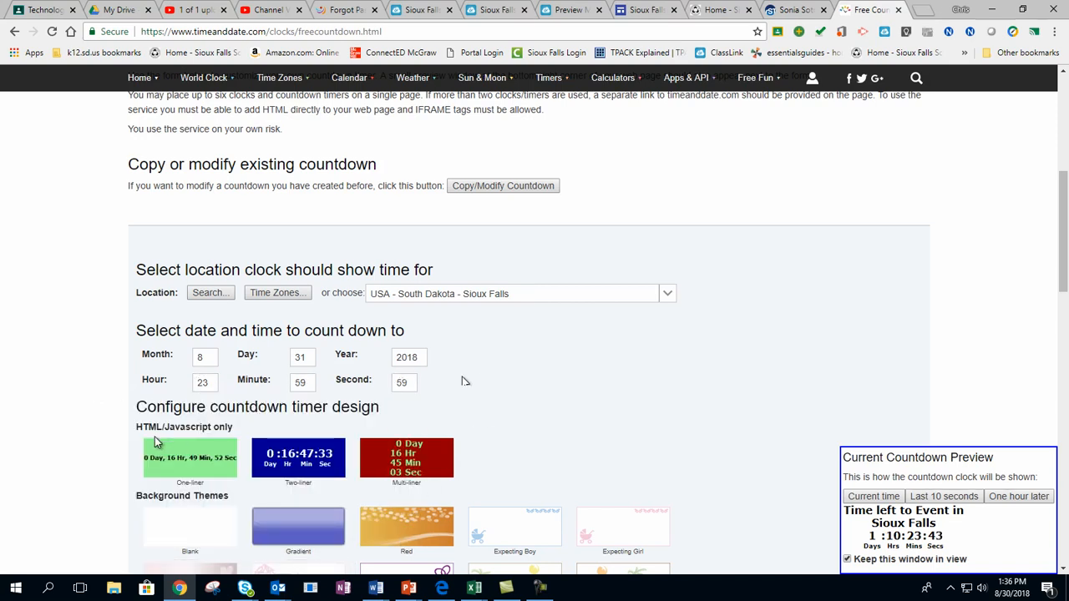
mouse_move(464, 381)
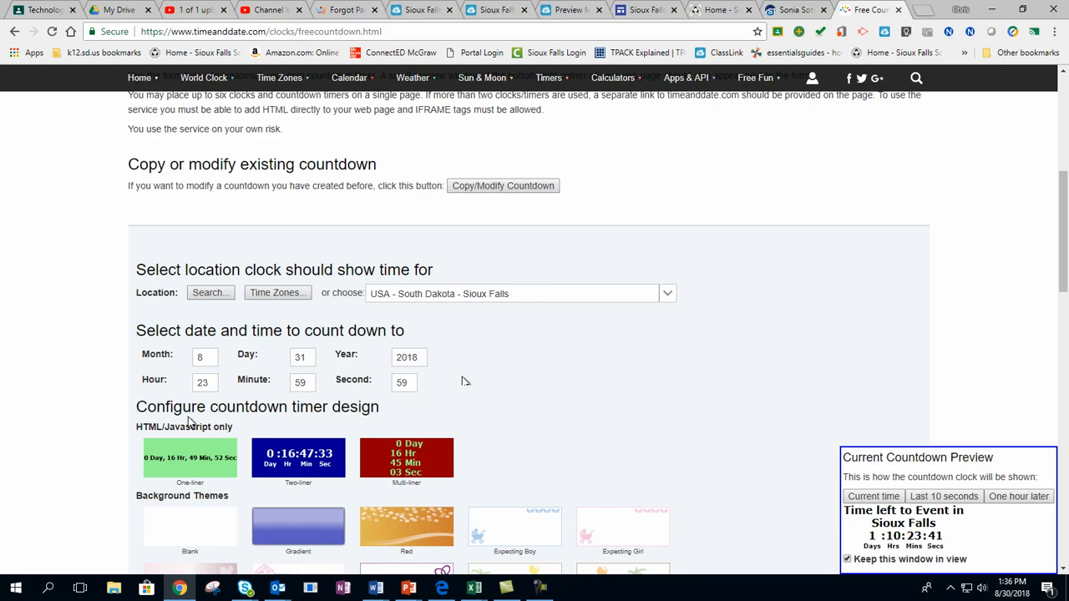
Choose the blank background theme for the two-line counter design
scroll("down", 3)
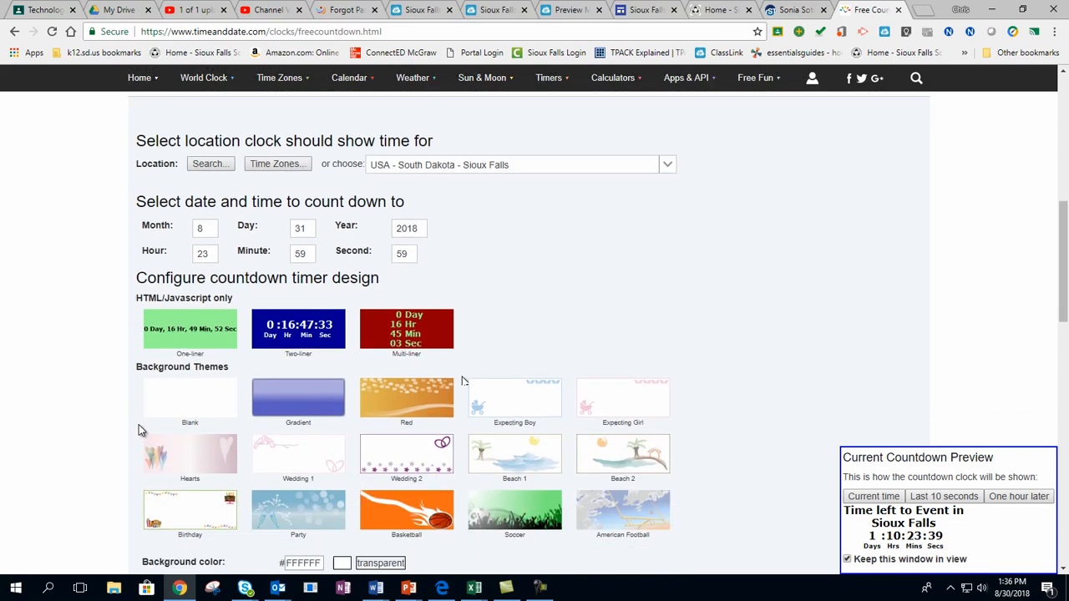
scroll("up", 3)
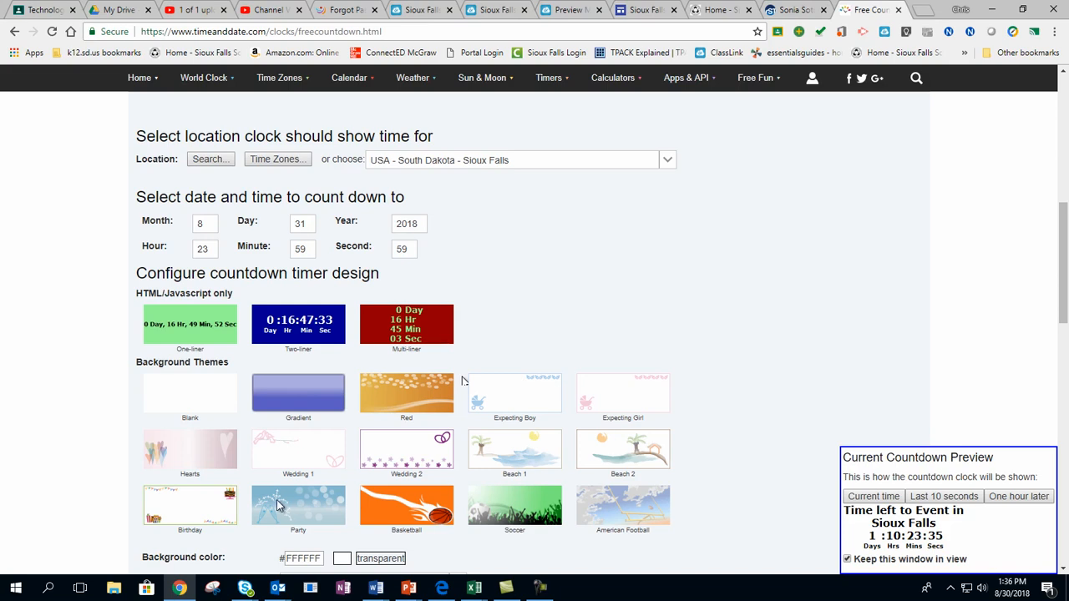
mouse_move(159, 411)
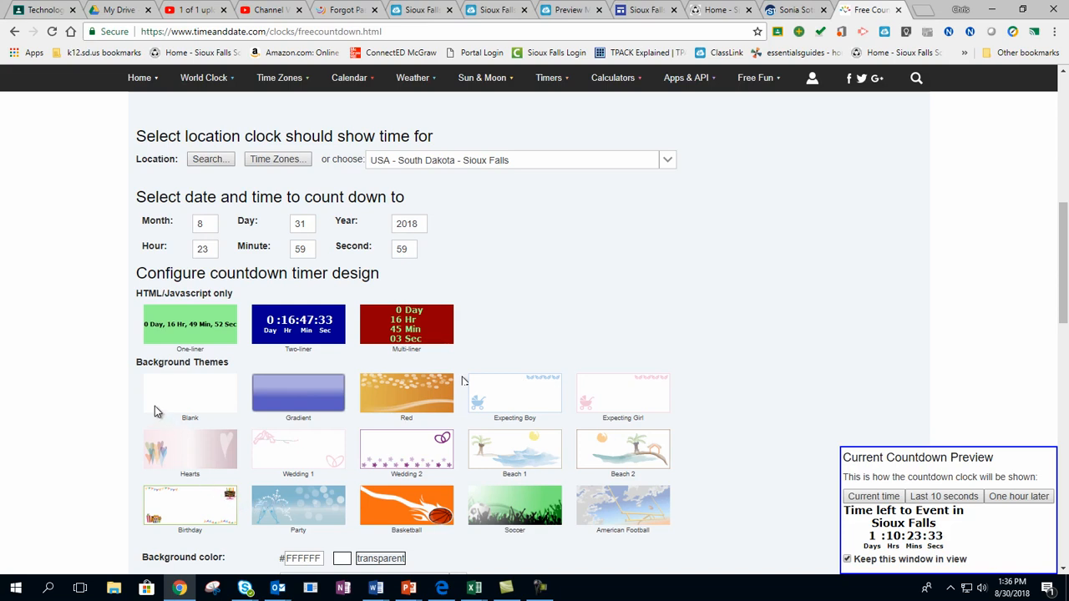
left_click(189, 393)
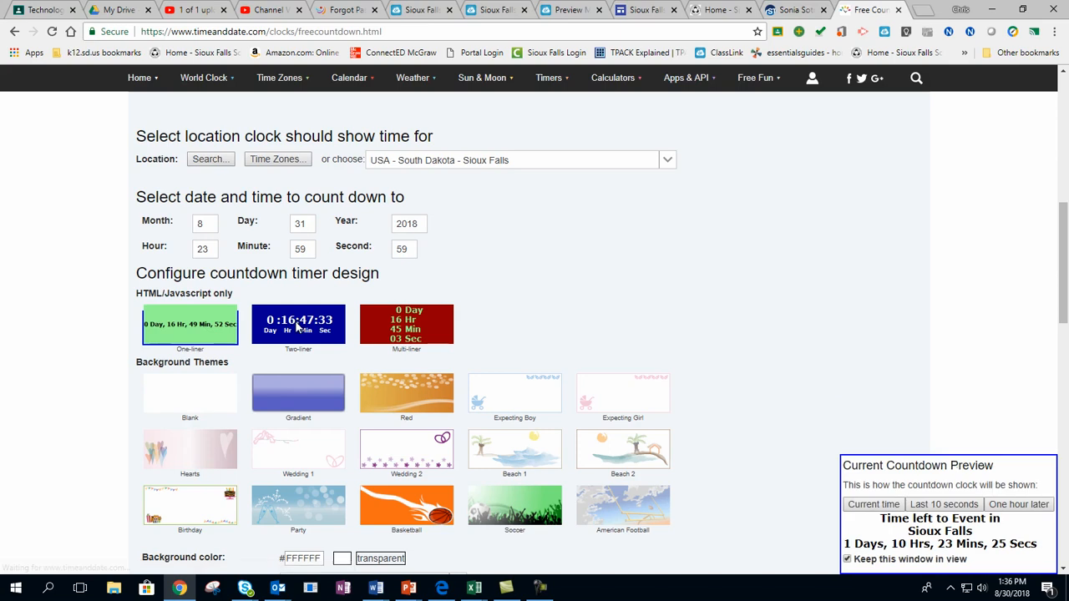
scroll("down", 3)
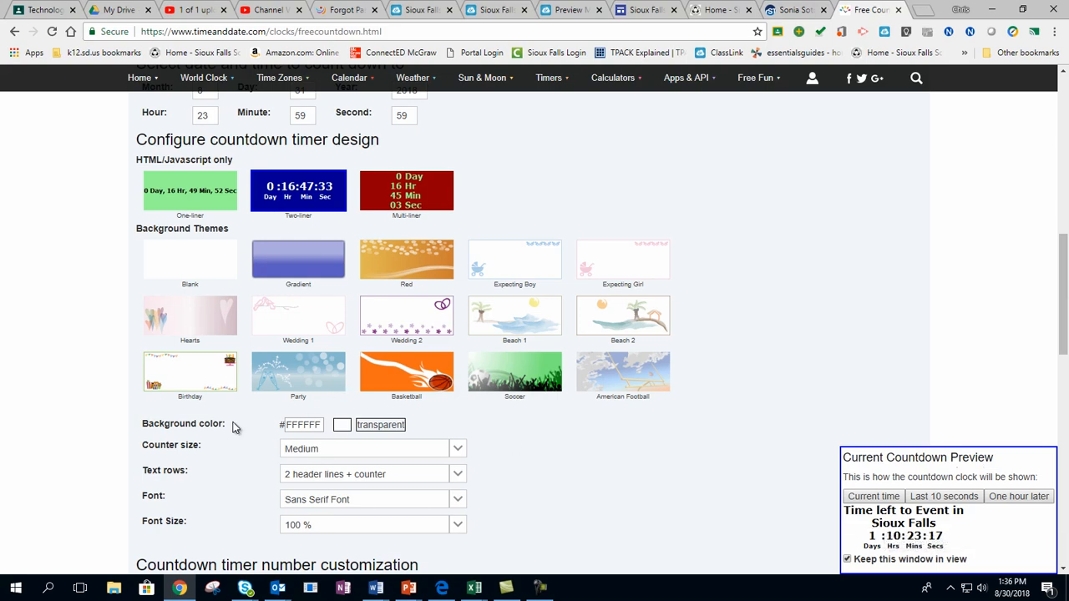
Set the web page type to Secure web page (https/SSL server)
scroll("down", 3)
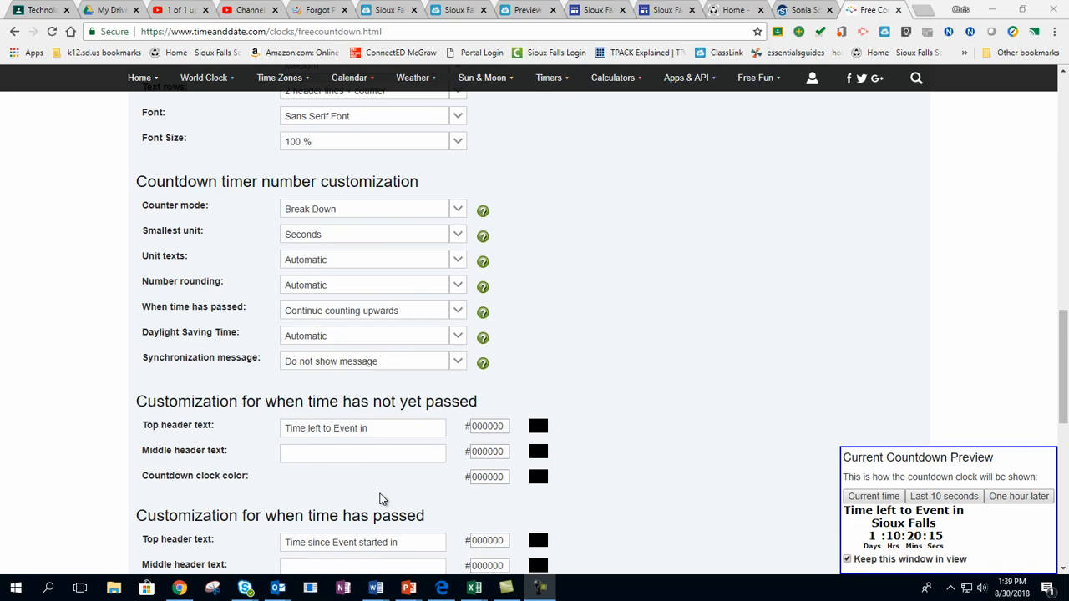
scroll("down", 3)
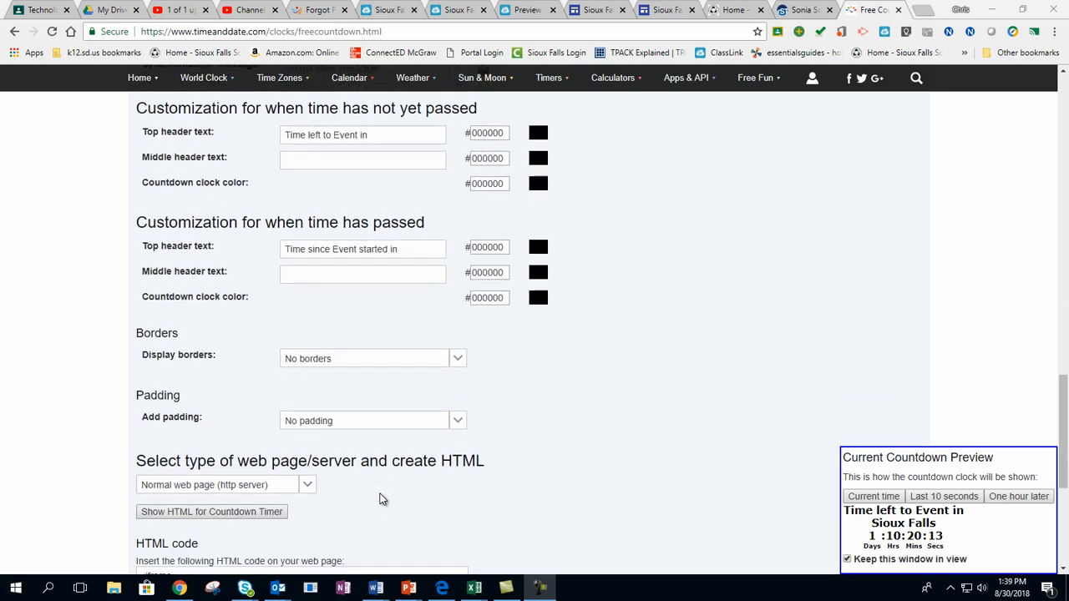
left_click(307, 485)
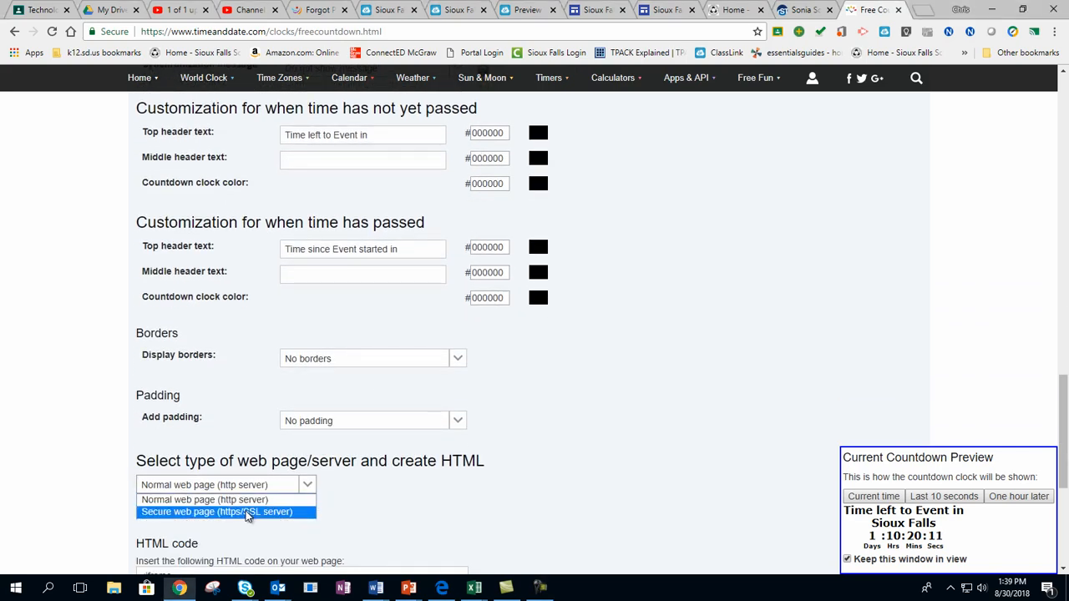
mouse_move(259, 499)
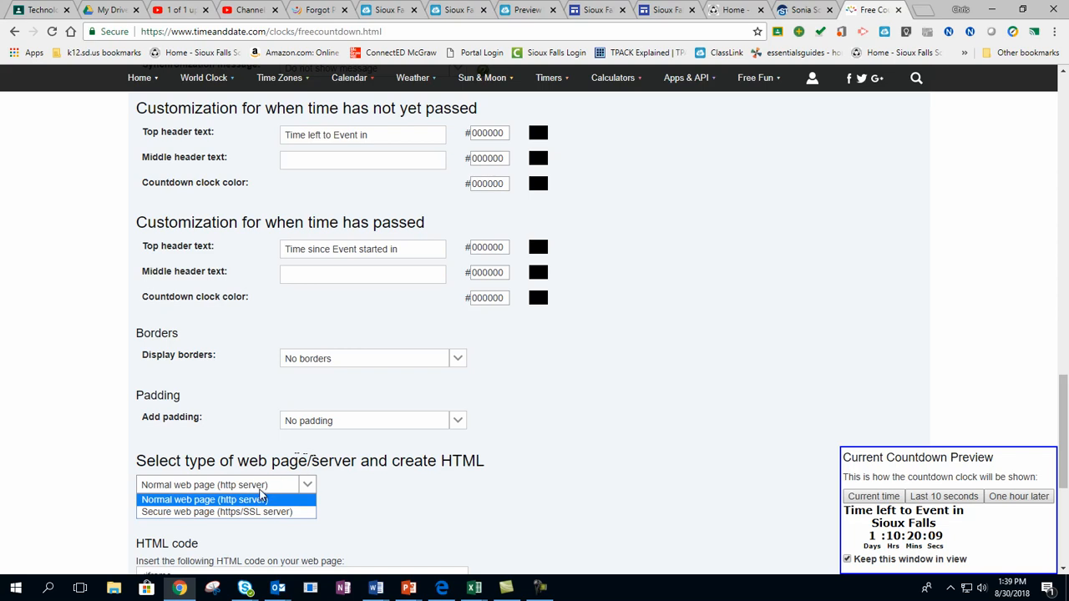
left_click(216, 511)
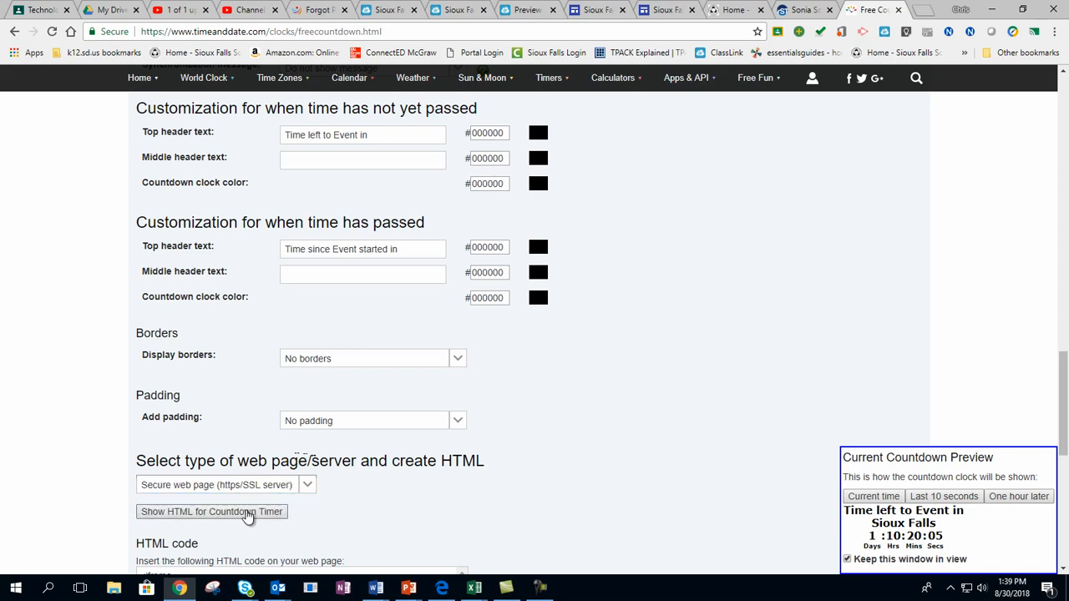
Generate the countdown timer HTML and select all of the embed code for copying
left_click(212, 511)
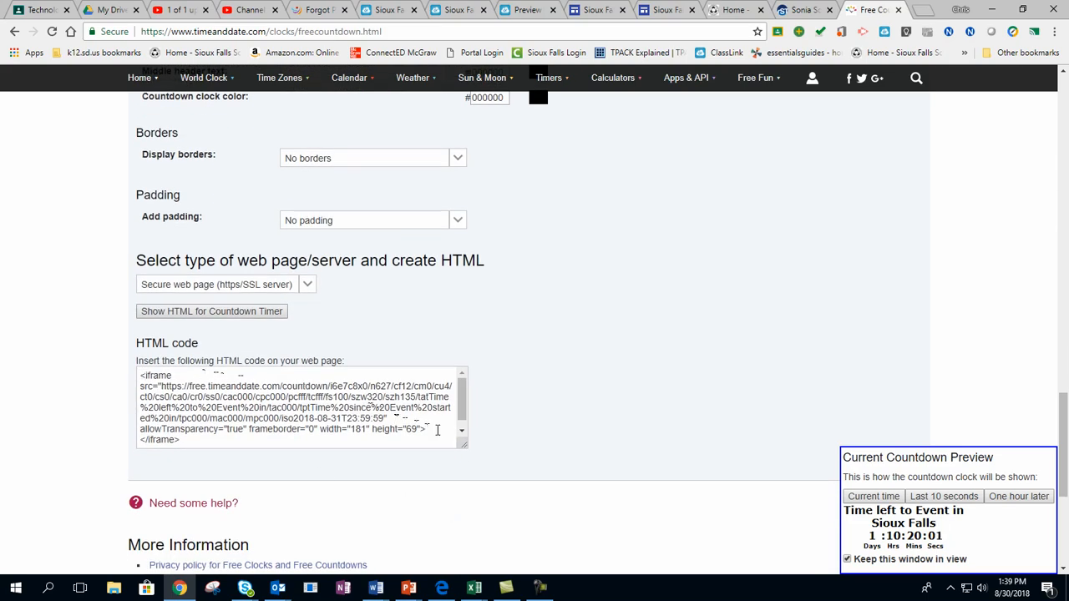
triple_click(292, 407)
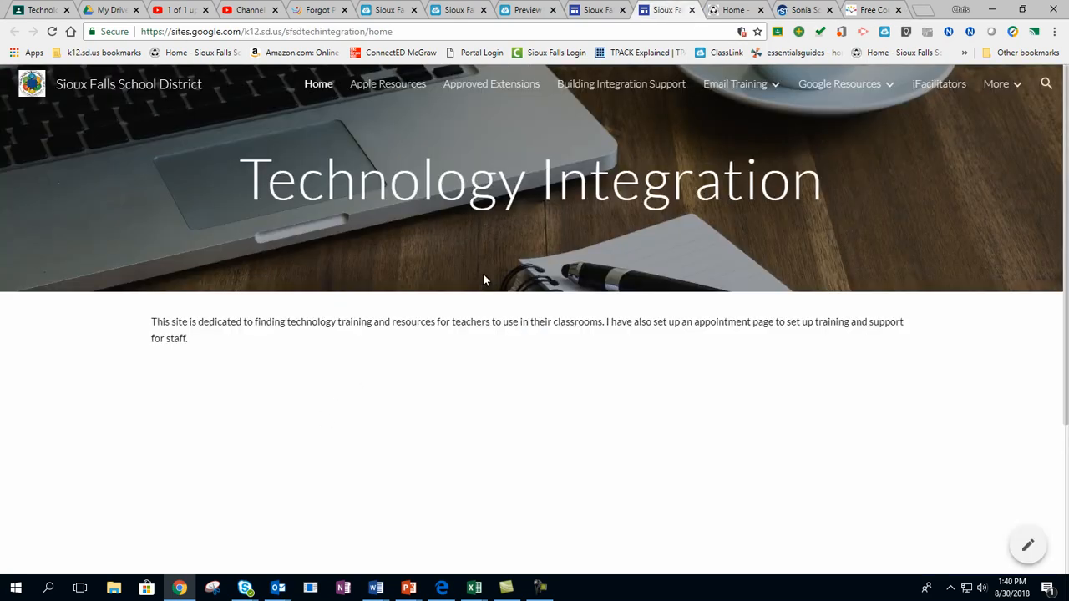
Switch the live Technology Integration site into the Google Sites editor
left_click(1027, 544)
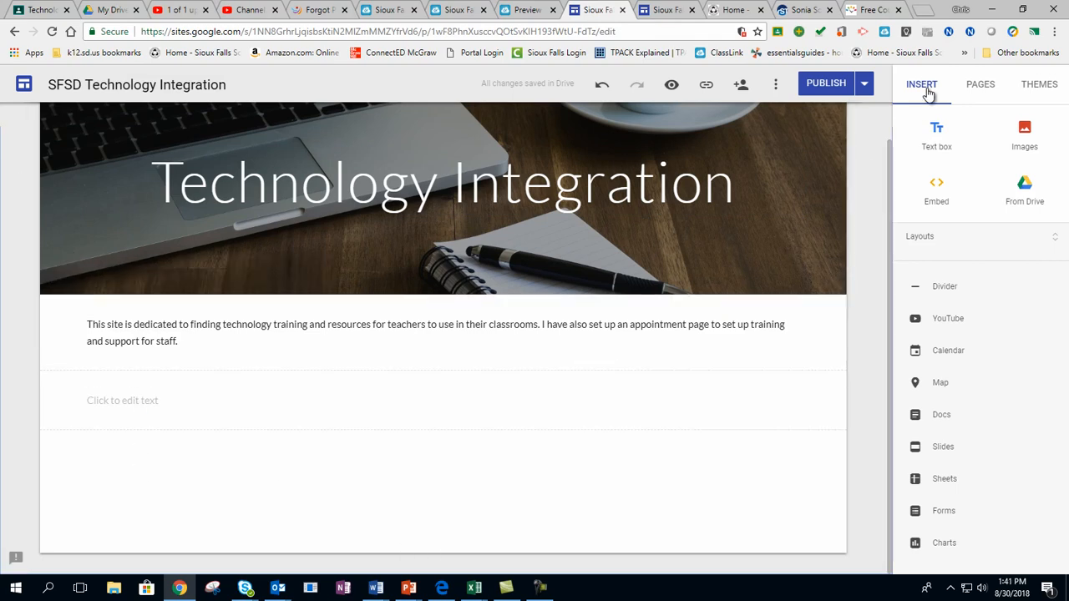
mouse_move(936, 183)
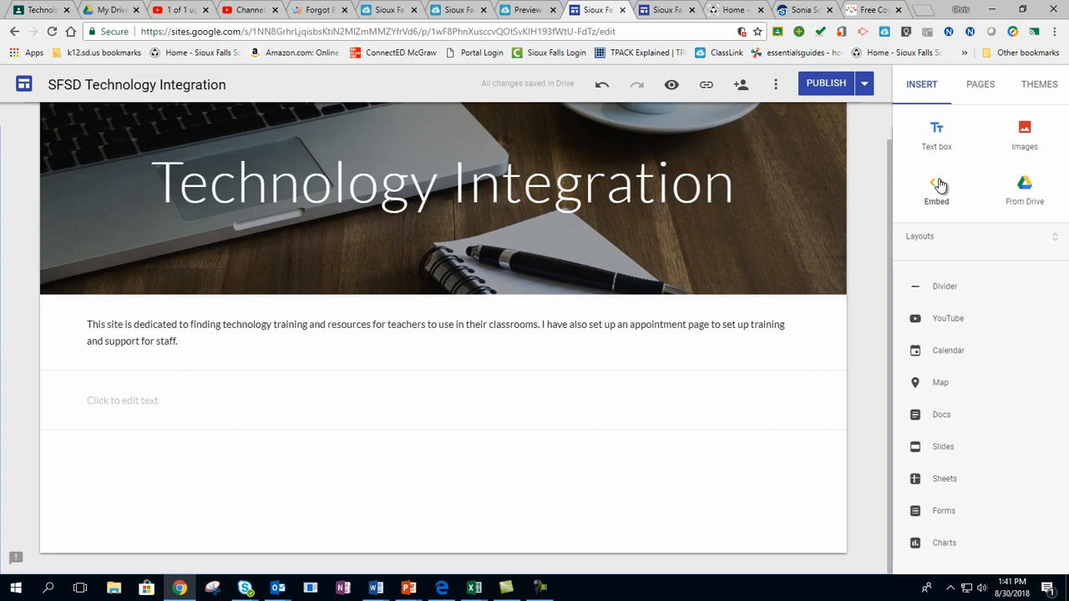
Insert the pasted timeanddate.com embed code as a new section on the home page
left_click(937, 189)
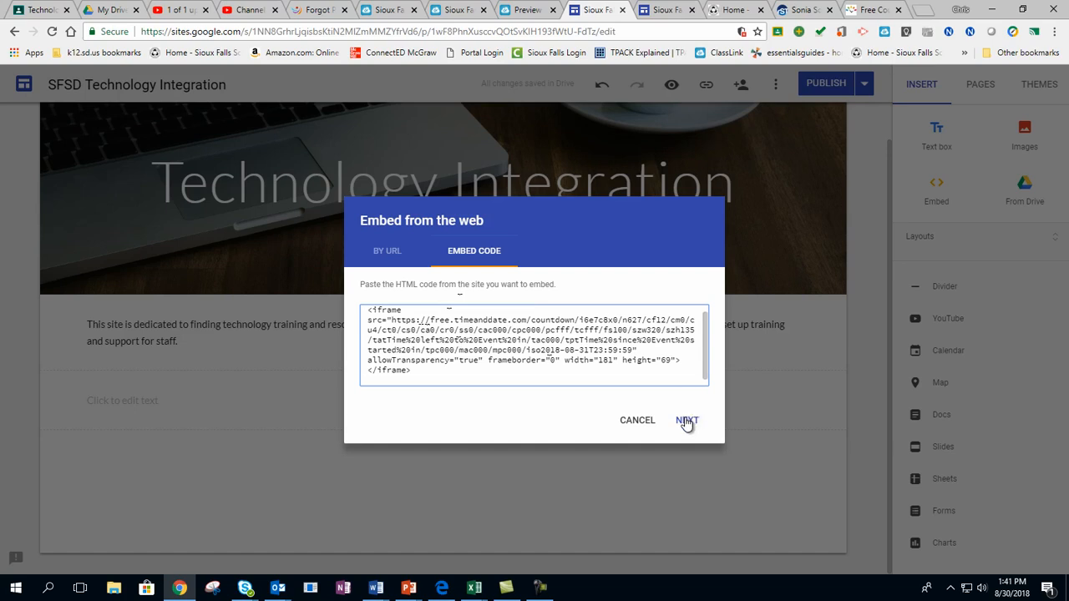
left_click(687, 420)
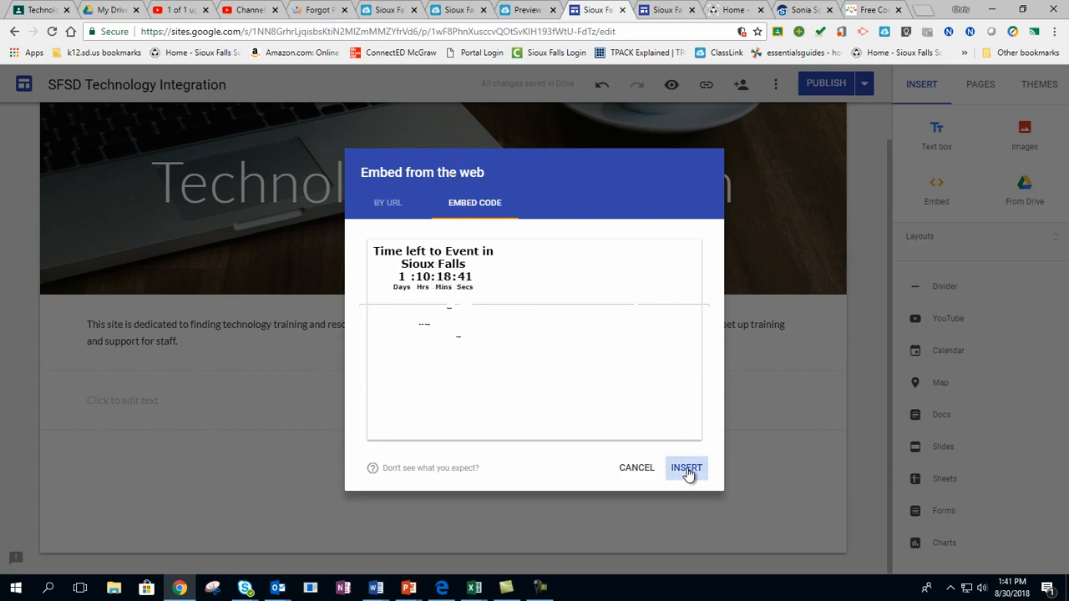
left_click(685, 468)
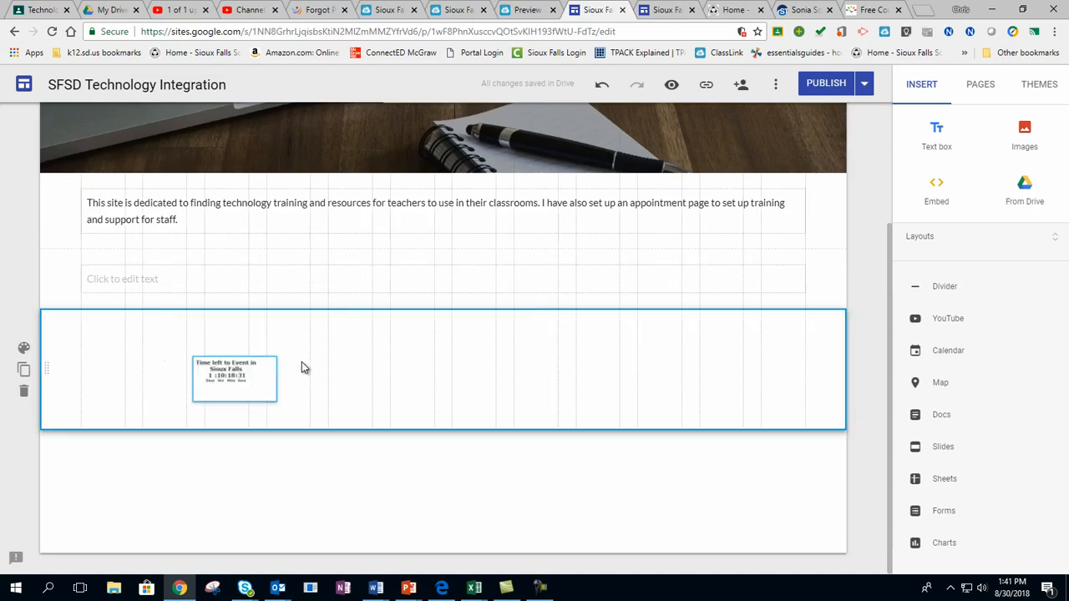
Widen the countdown embed box so it spans the full section width
left_click_drag(233, 379, 509, 371)
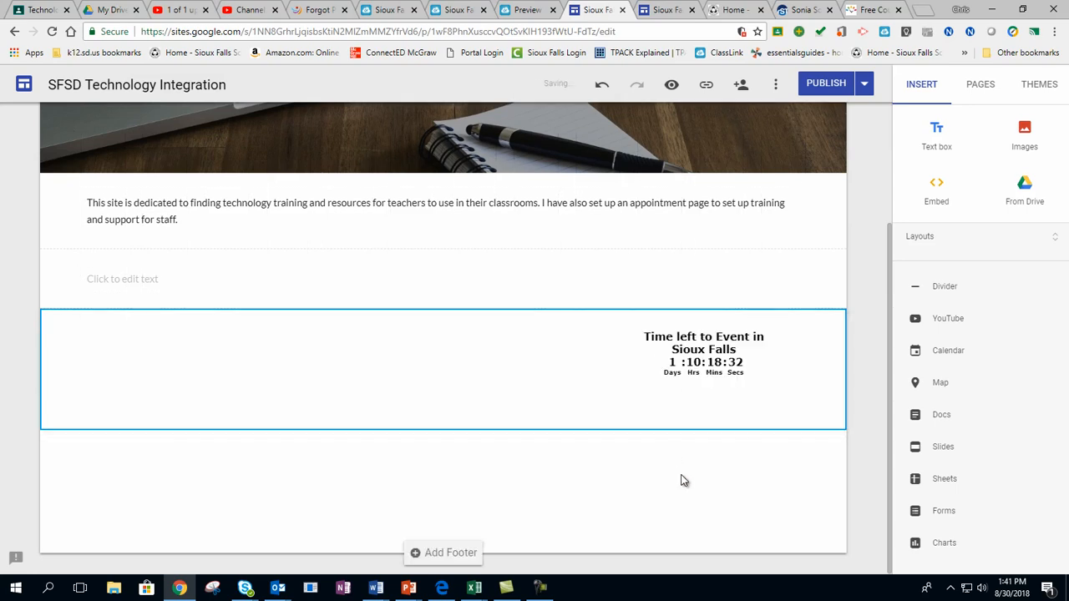
scroll("up", 3)
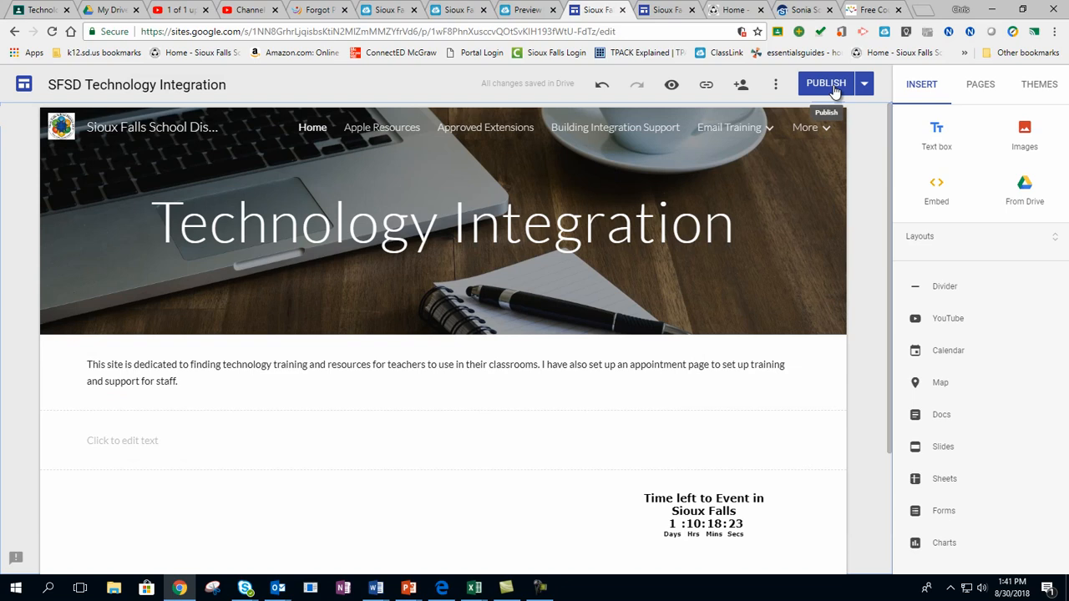
Publish the site and reload the live home page to confirm the timer shows
left_click(825, 83)
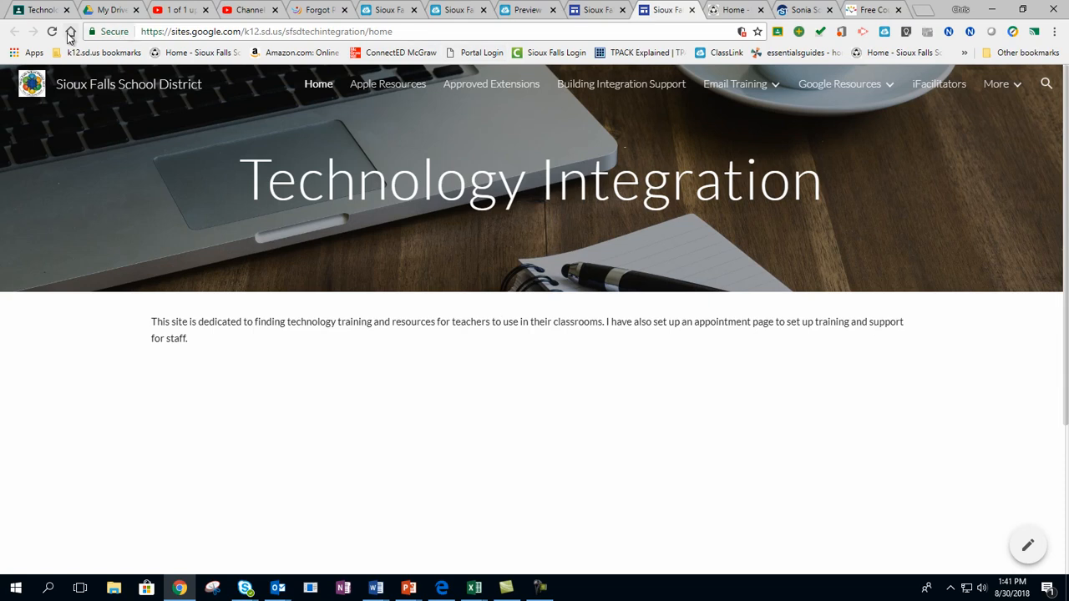
left_click(52, 31)
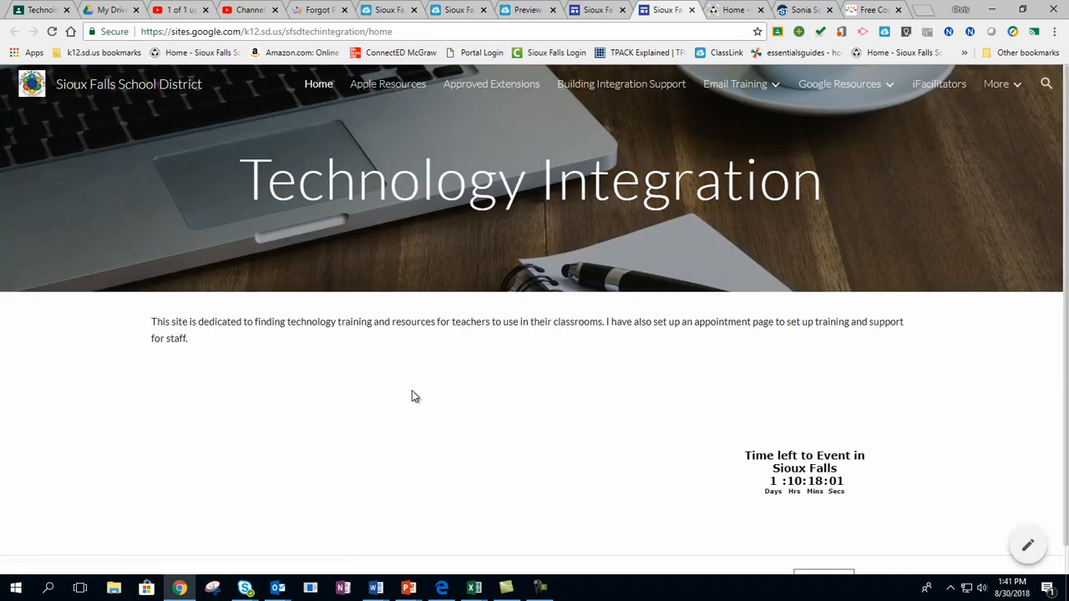
mouse_move(567, 463)
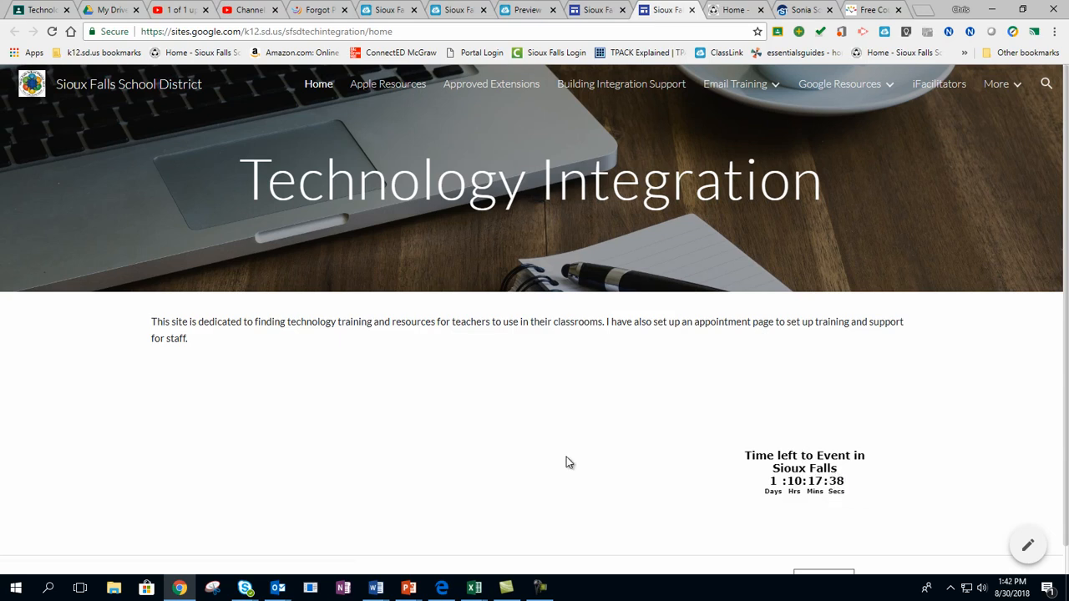
mouse_move(606, 468)
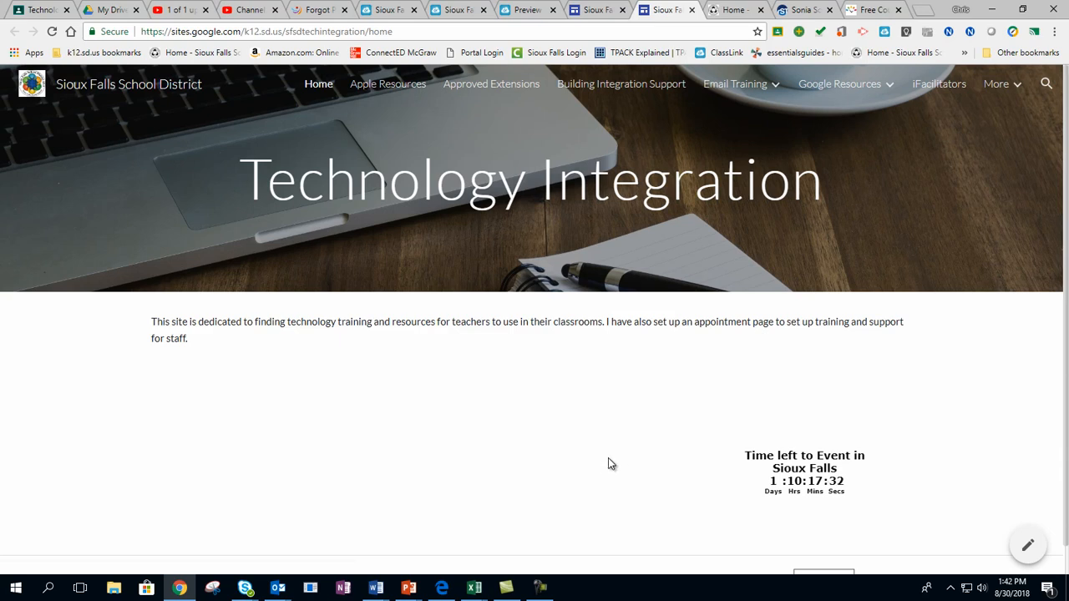
mouse_move(171, 377)
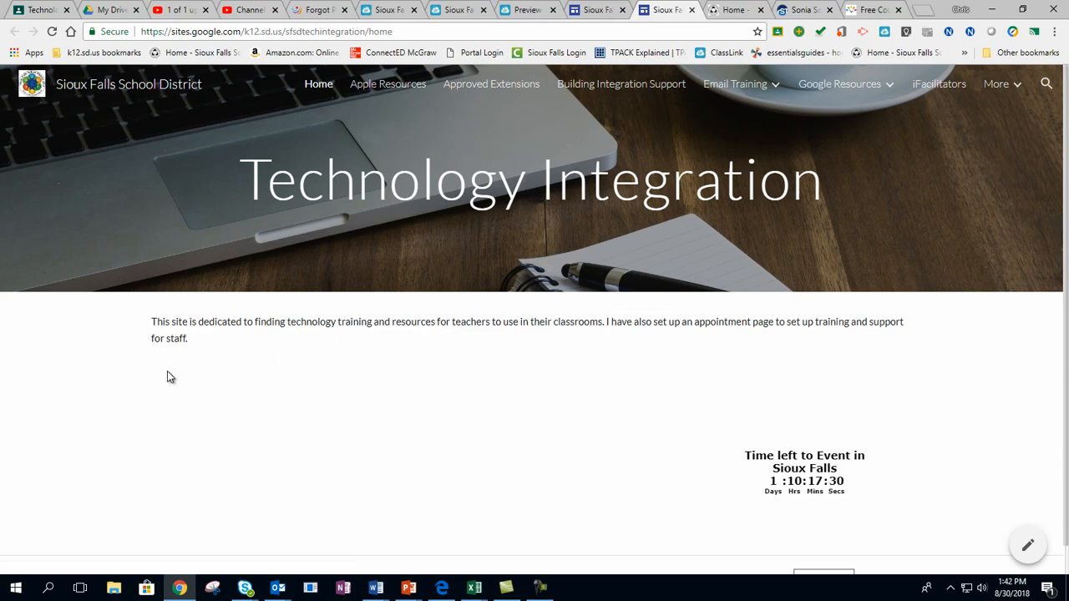